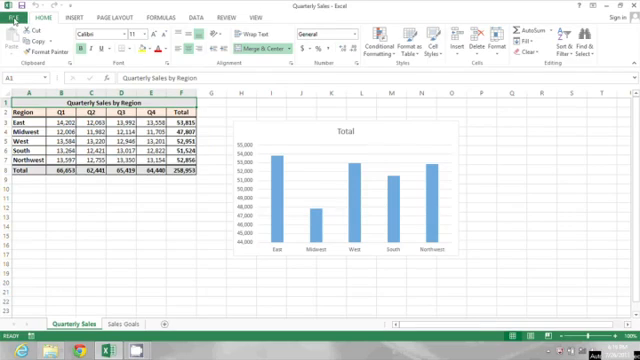
- Open the FILE backstage view to reach Save As for the Quarterly Sales workbook
click(20, 18)
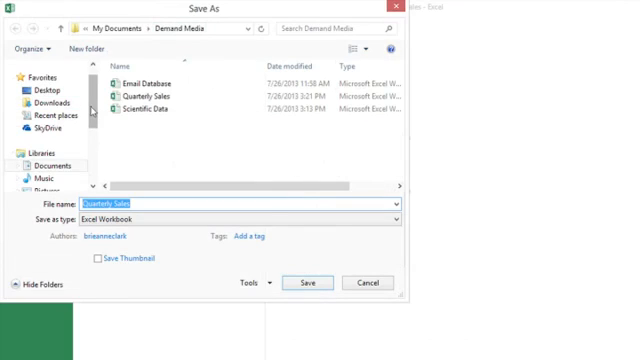
- Choose Desktop as the save location for the Quarterly Sales 2 copy
scroll(down, 3)
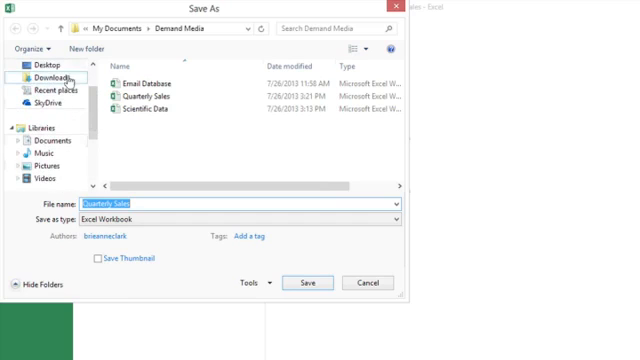
click(42, 63)
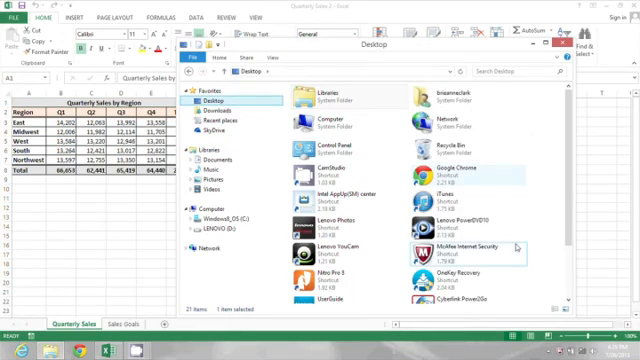
- Scroll the Desktop folder in File Explorer to find Quarterly Sales 2.xlsx
scroll(down, 3)
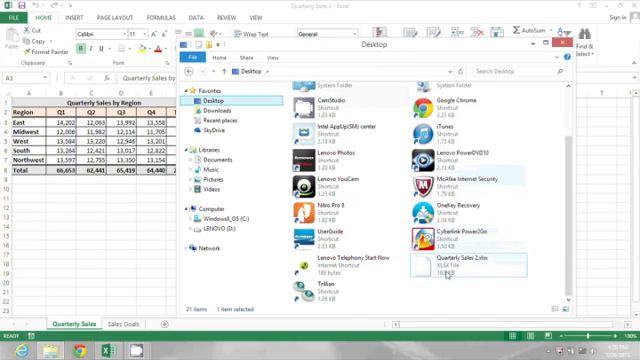